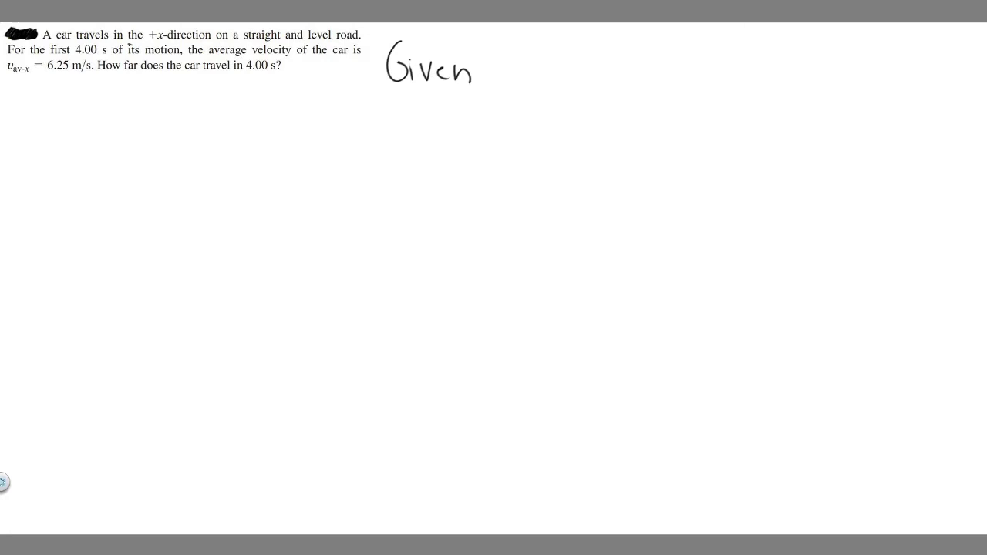
# - Handwrite the givens t = 4 s and Vavg = 6.25 m/s beneath Given
pyautogui.moveTo(145, 127); pyautogui.dragTo(285, 188)
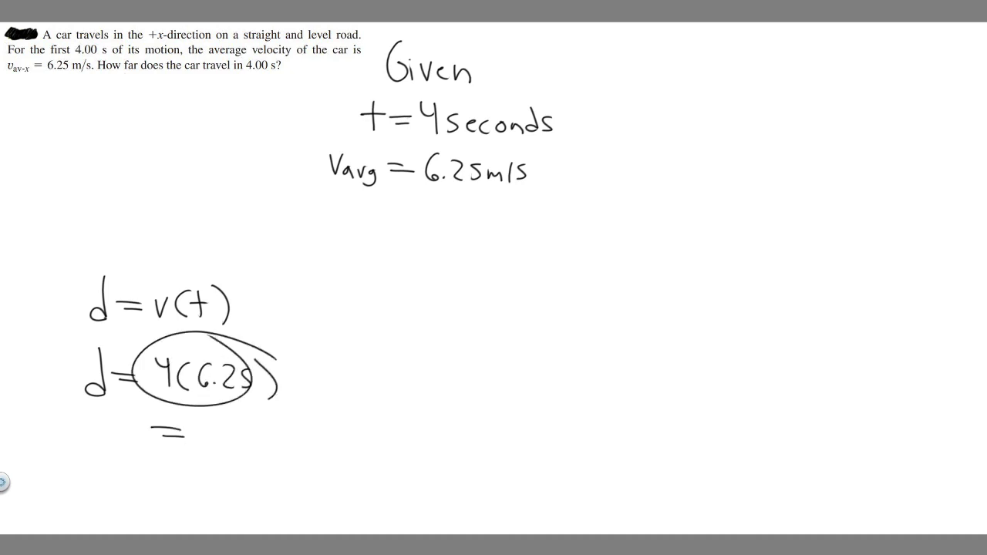
# - Write = 25 below d = 4(6.25) to finish the calculation
pyautogui.write('25')
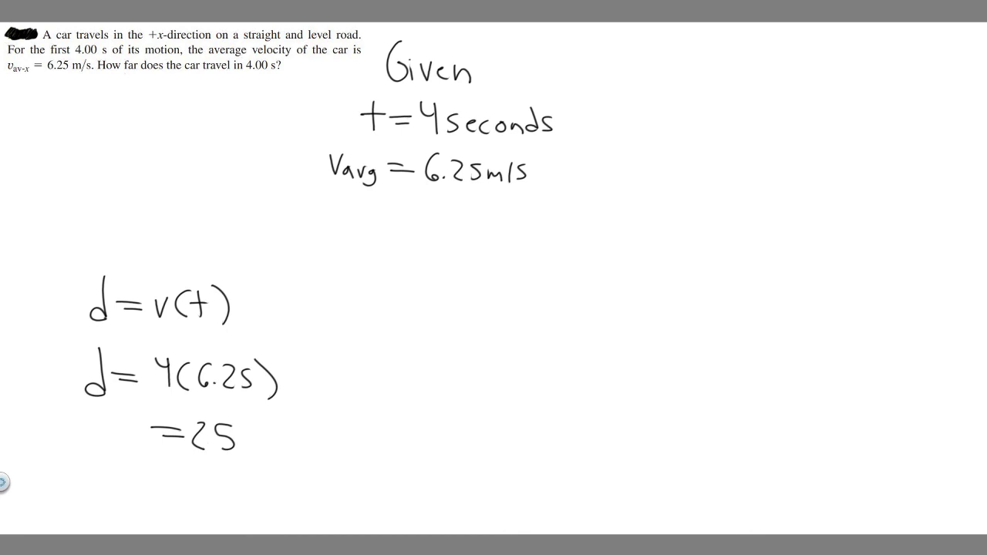